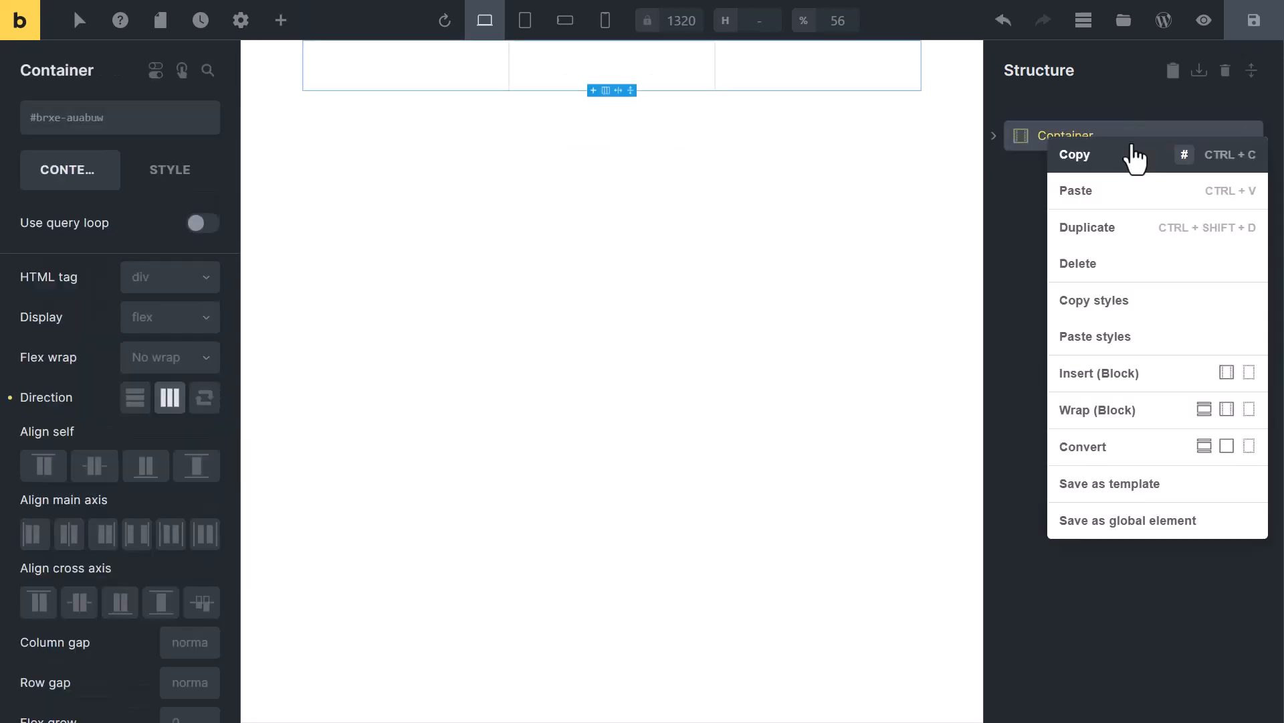
{"action": "mouse_move", "coordinate": [1221, 423]}
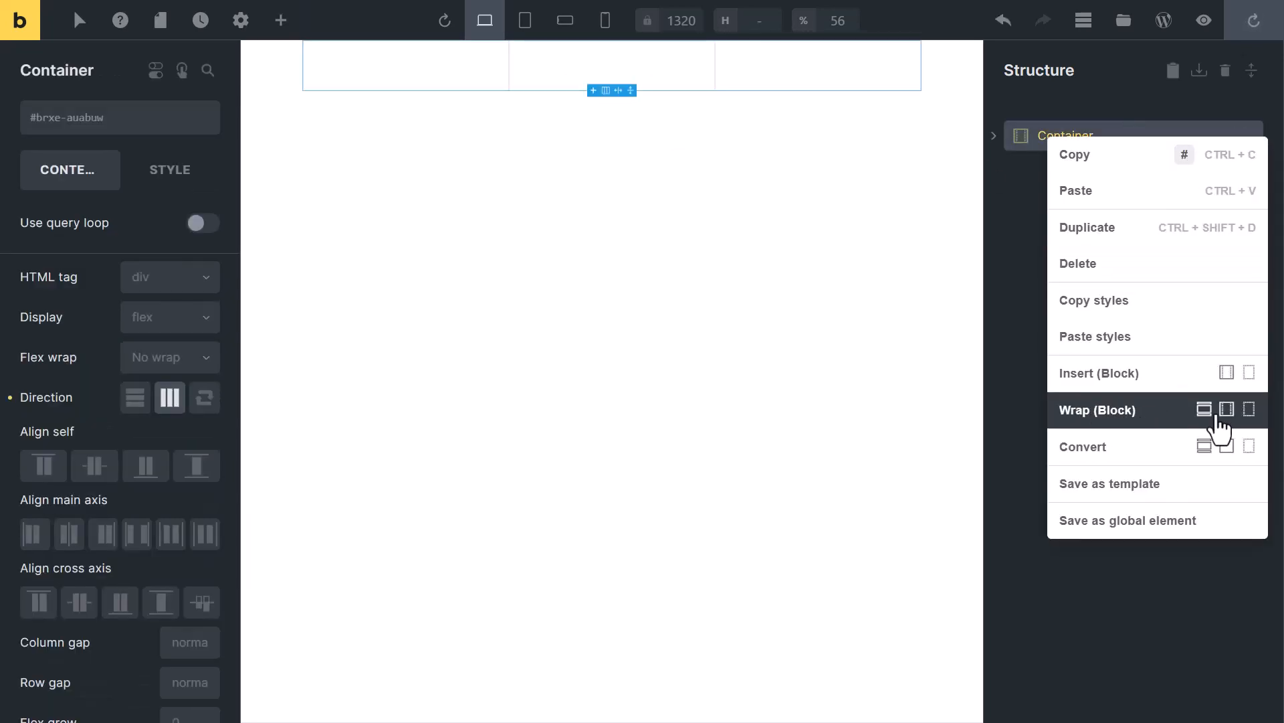
Wrap the three-column container as a section and set Align main axis to Center
{"action": "left_click", "coordinate": [1223, 410]}
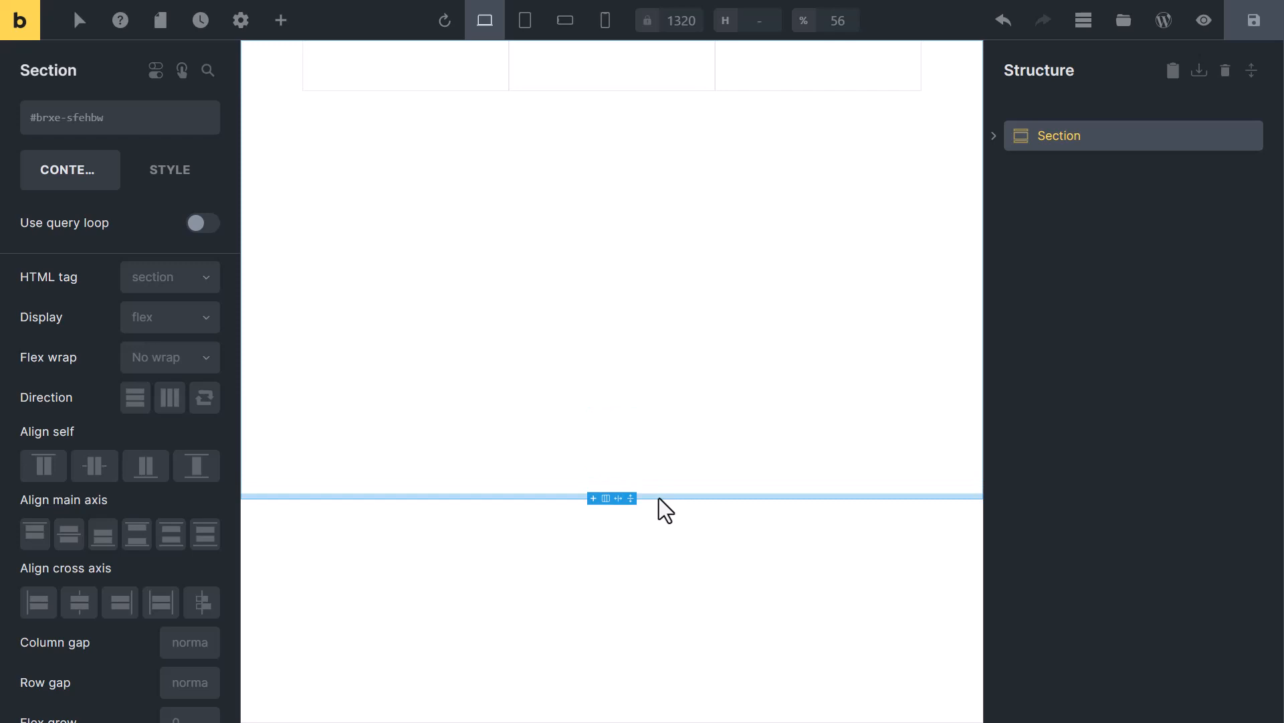
{"action": "mouse_move", "coordinate": [69, 534]}
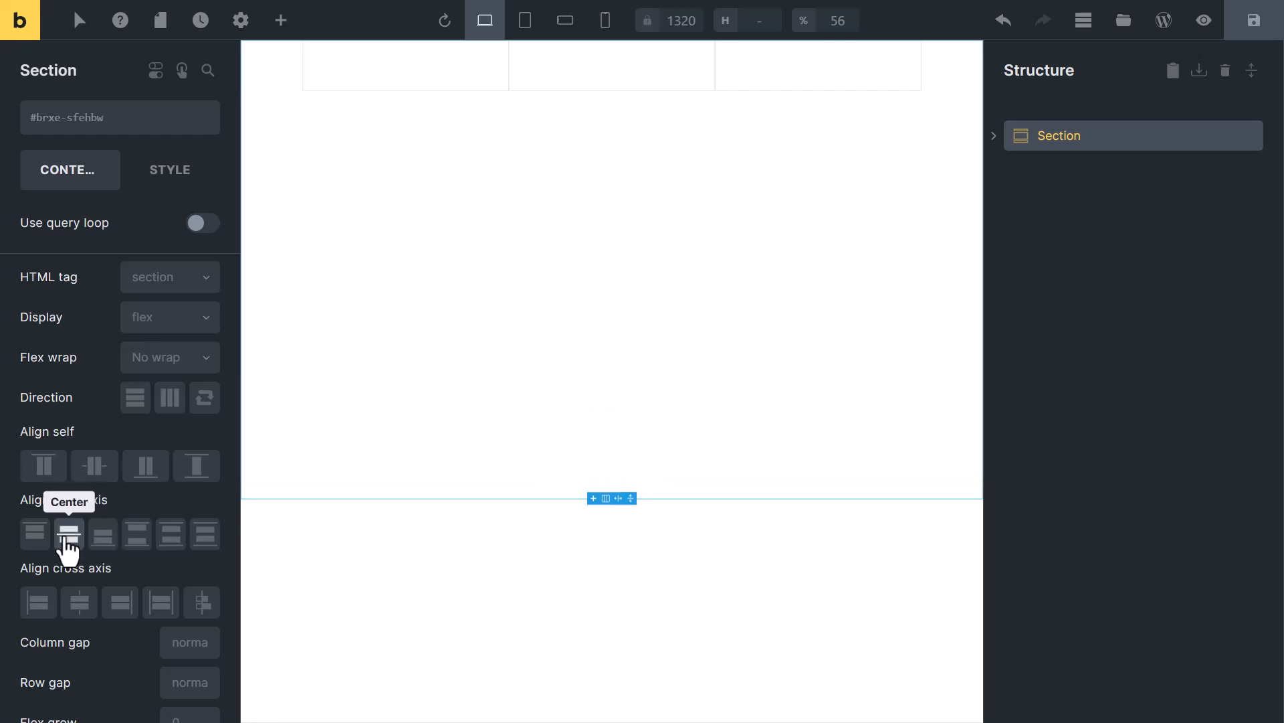
{"action": "left_click", "coordinate": [79, 601]}
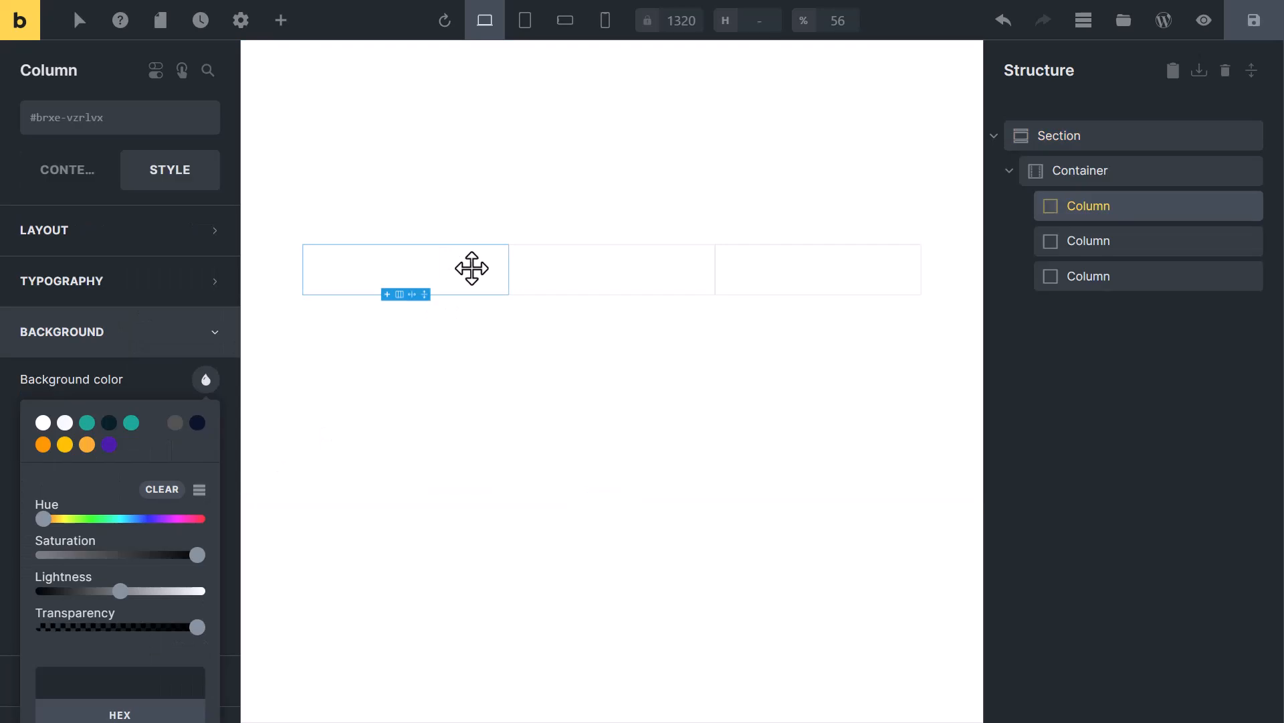
{"action": "mouse_move", "coordinate": [42, 422]}
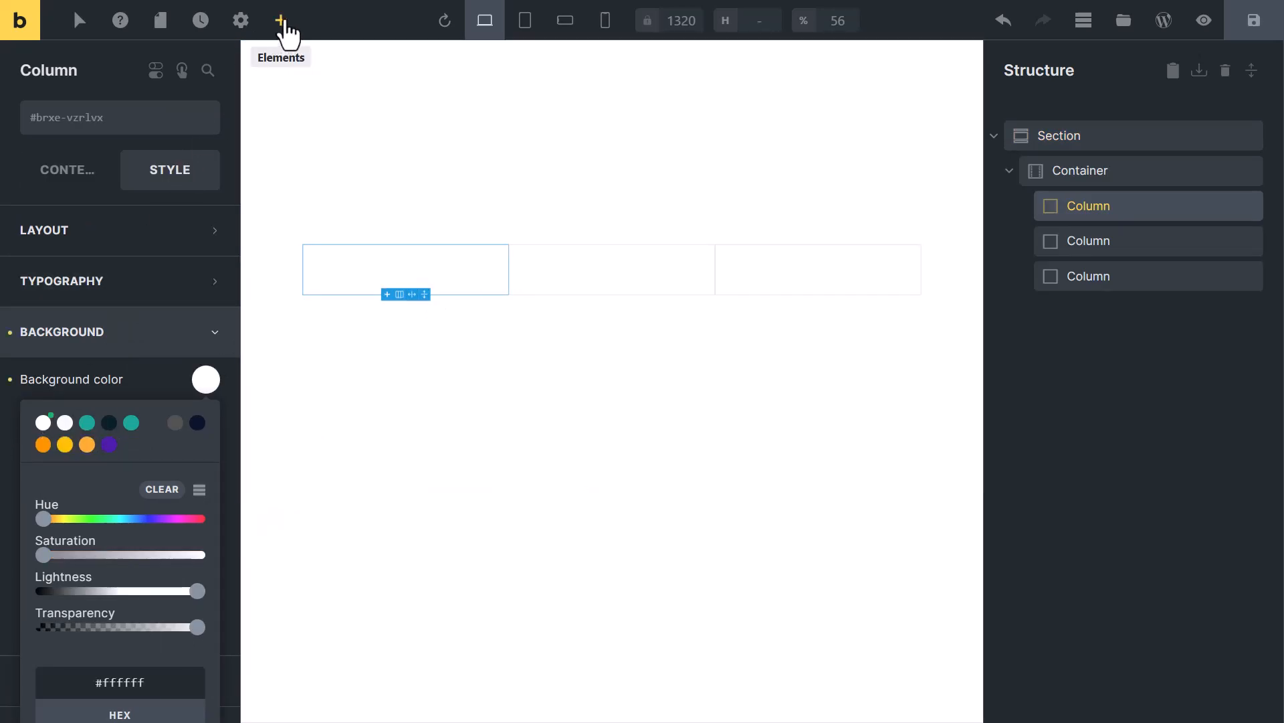
Add a Block to the first column and give the section a dark navy background
{"action": "left_click", "coordinate": [281, 19]}
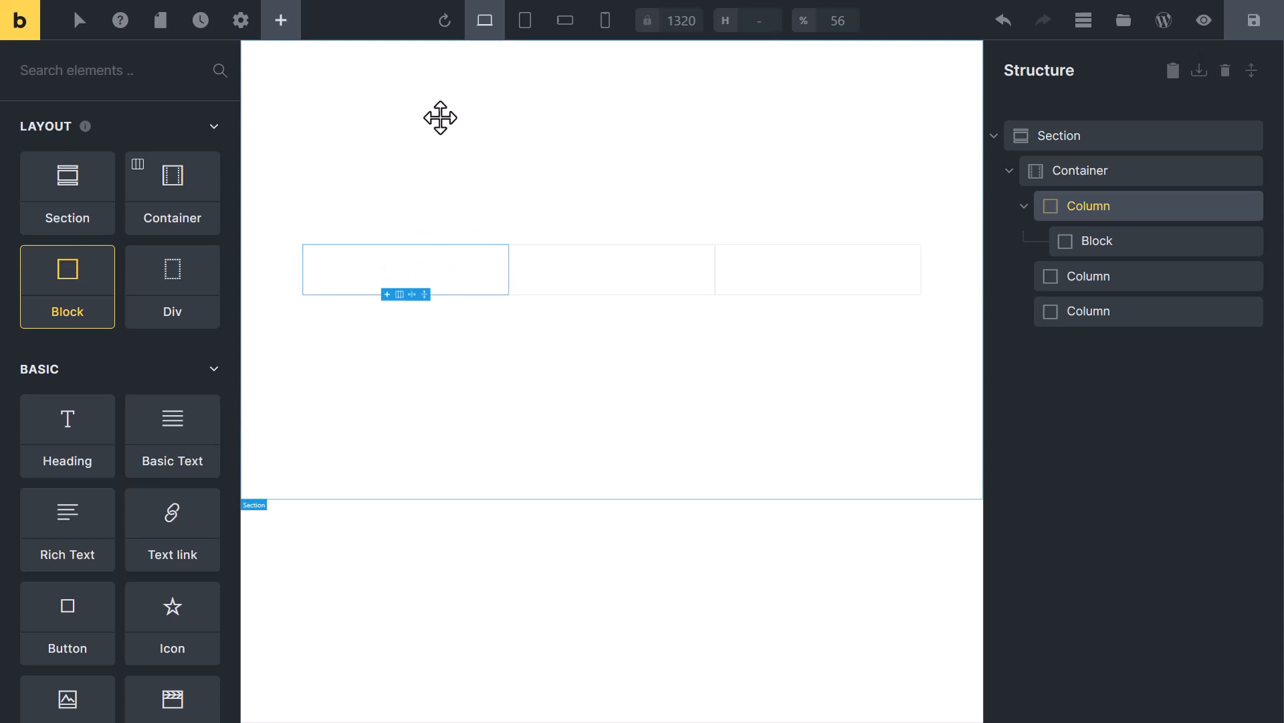
{"action": "mouse_move", "coordinate": [447, 108]}
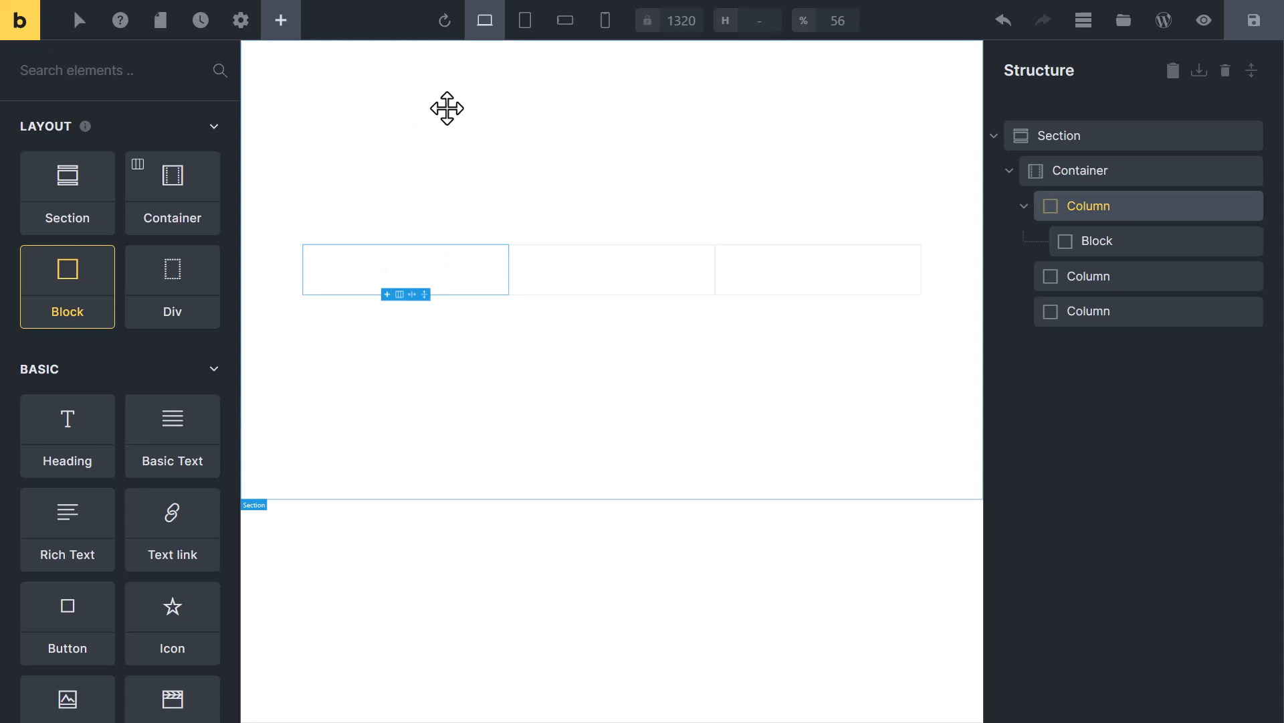
{"action": "left_click", "coordinate": [205, 379]}
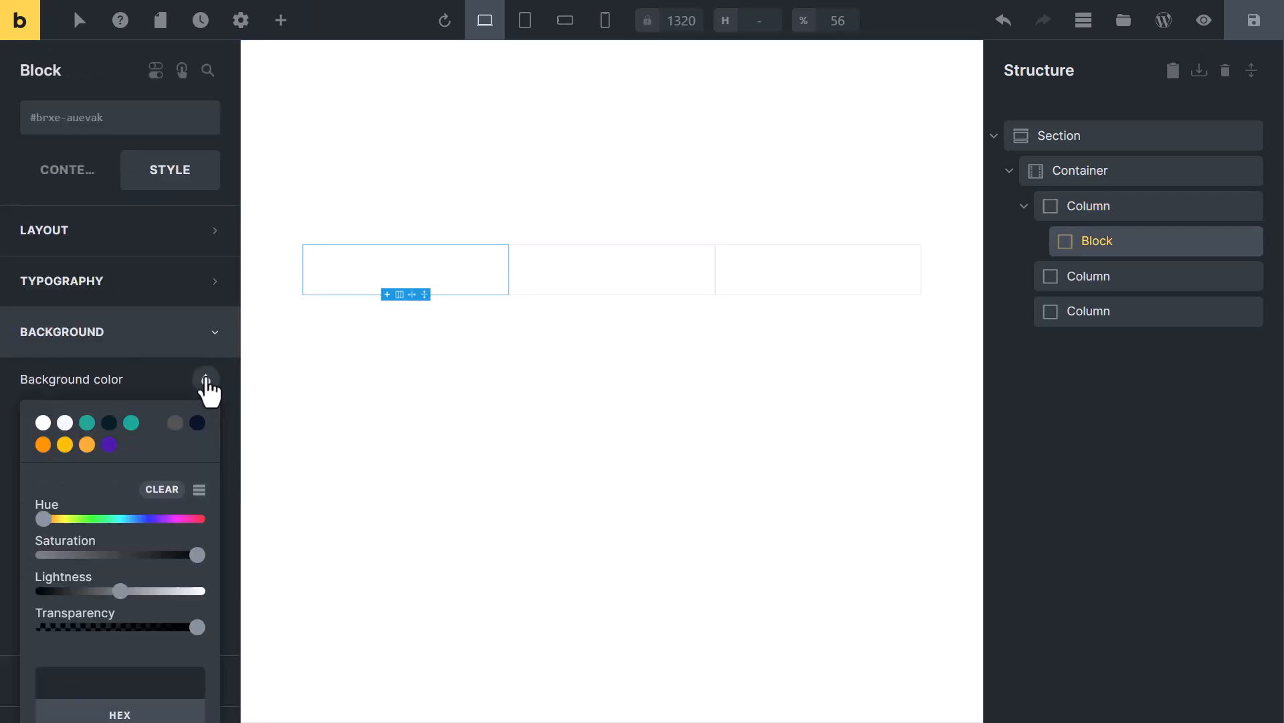
{"action": "left_click", "coordinate": [197, 423]}
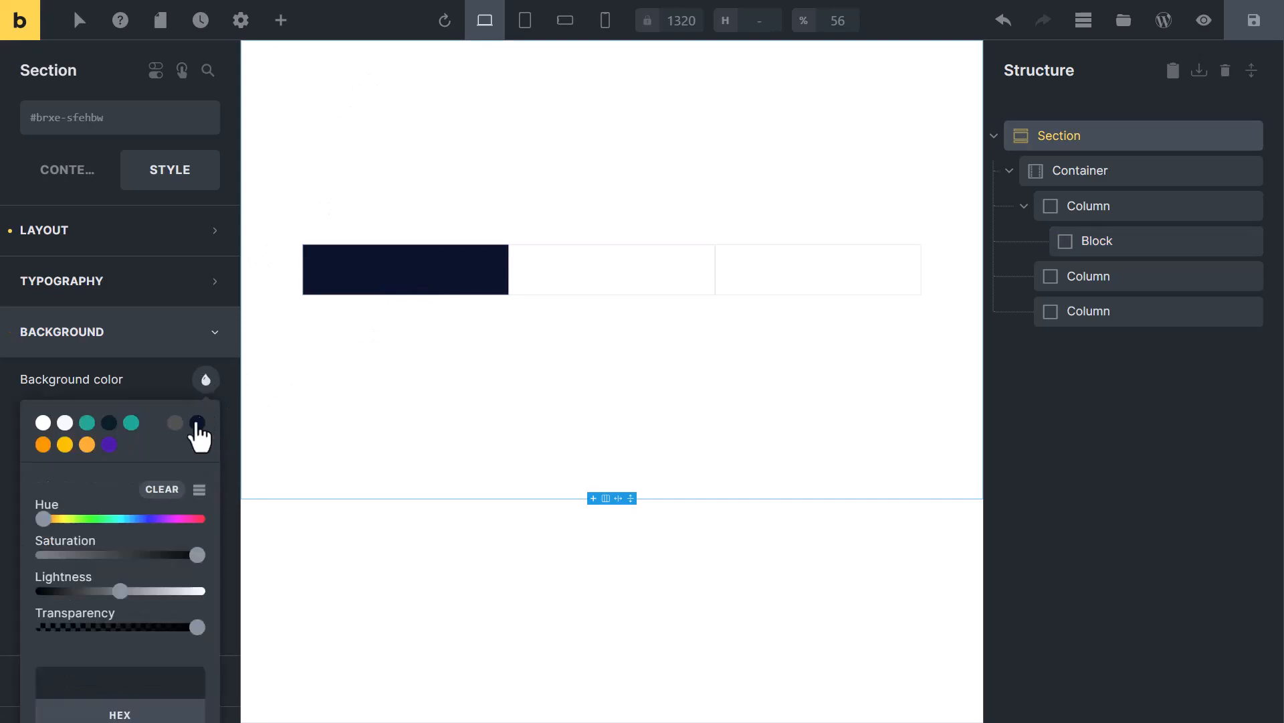
{"action": "left_click", "coordinate": [196, 422]}
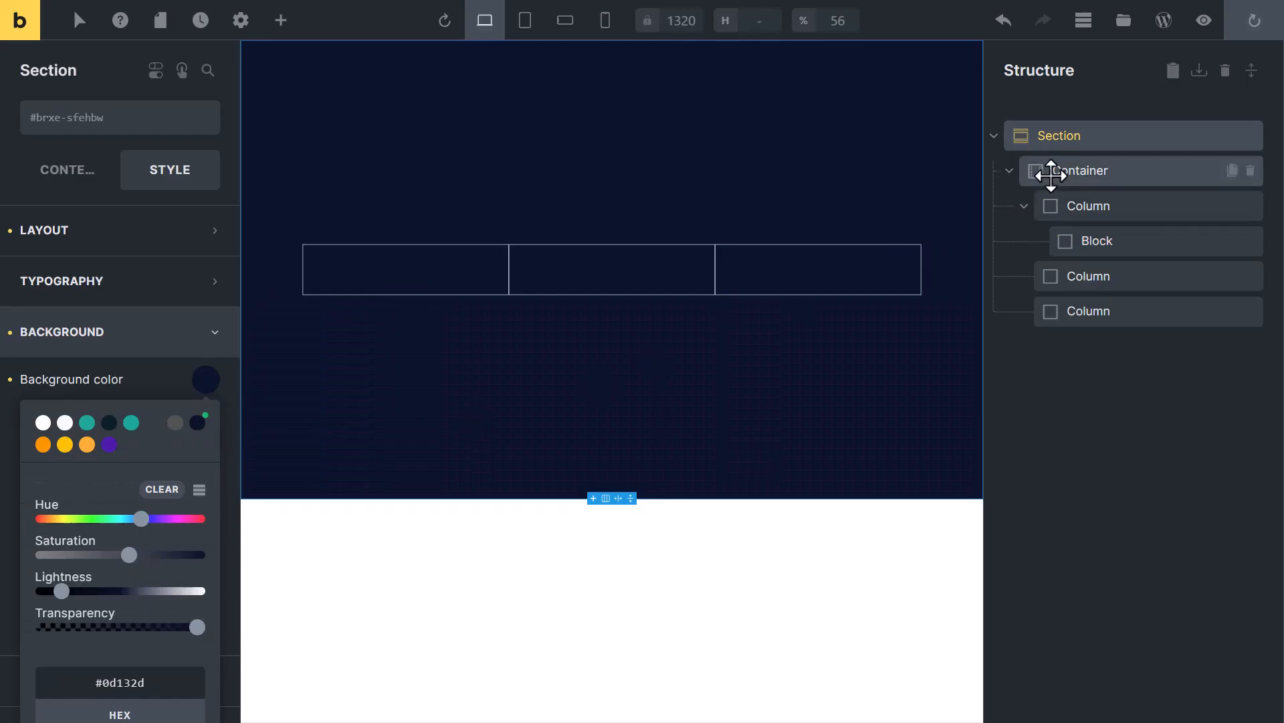
Set the container's column gap to 28
{"action": "left_click", "coordinate": [1079, 170]}
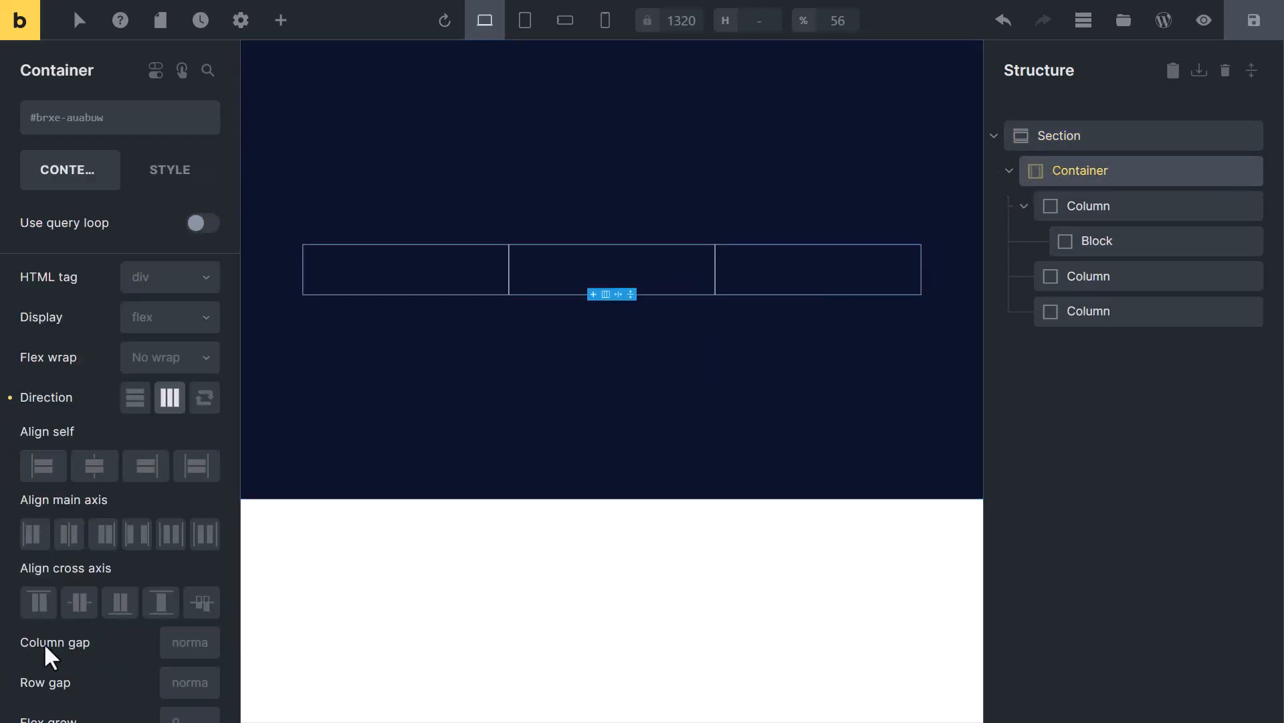
{"action": "type", "text": "28"}
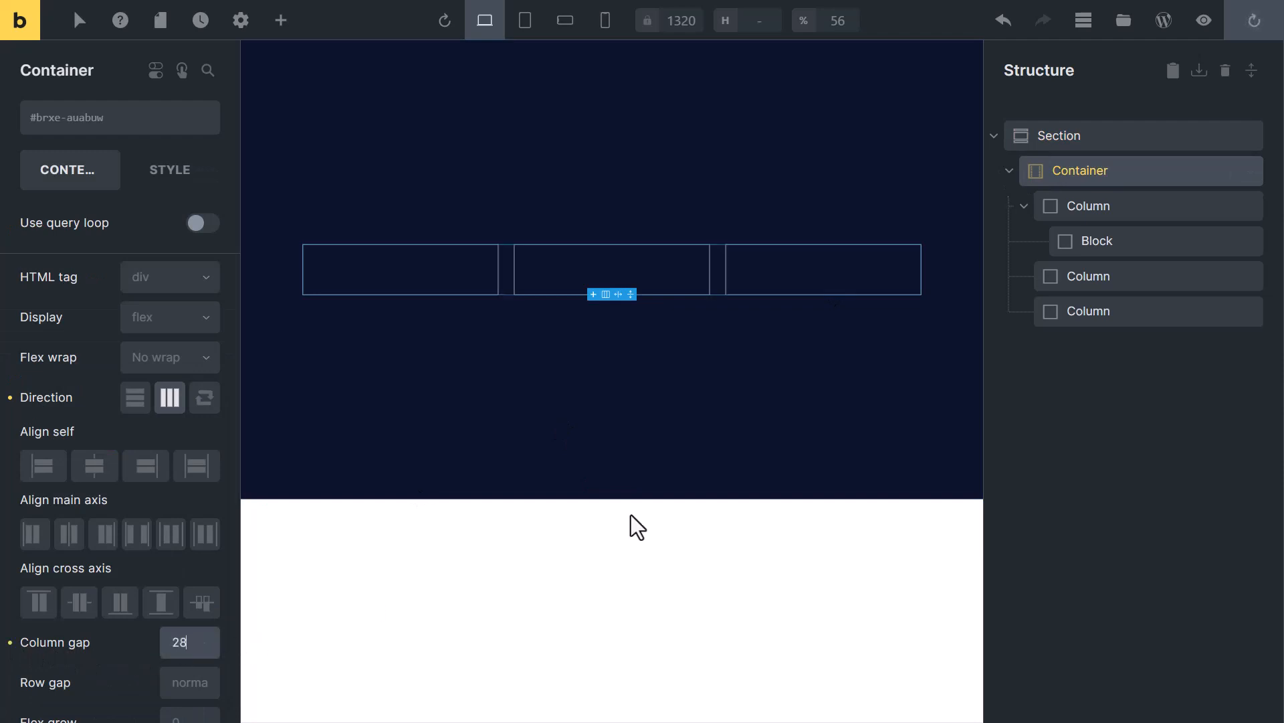
{"action": "mouse_move", "coordinate": [1084, 206]}
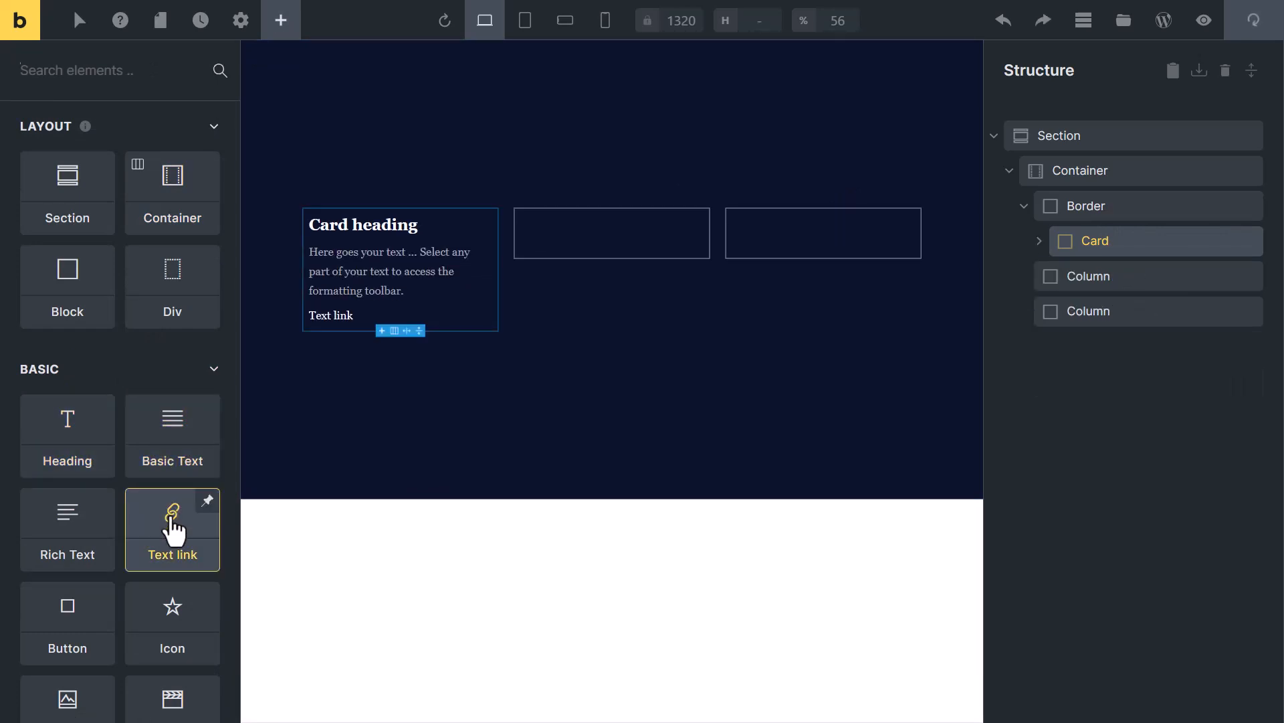
{"action": "mouse_move", "coordinate": [807, 392]}
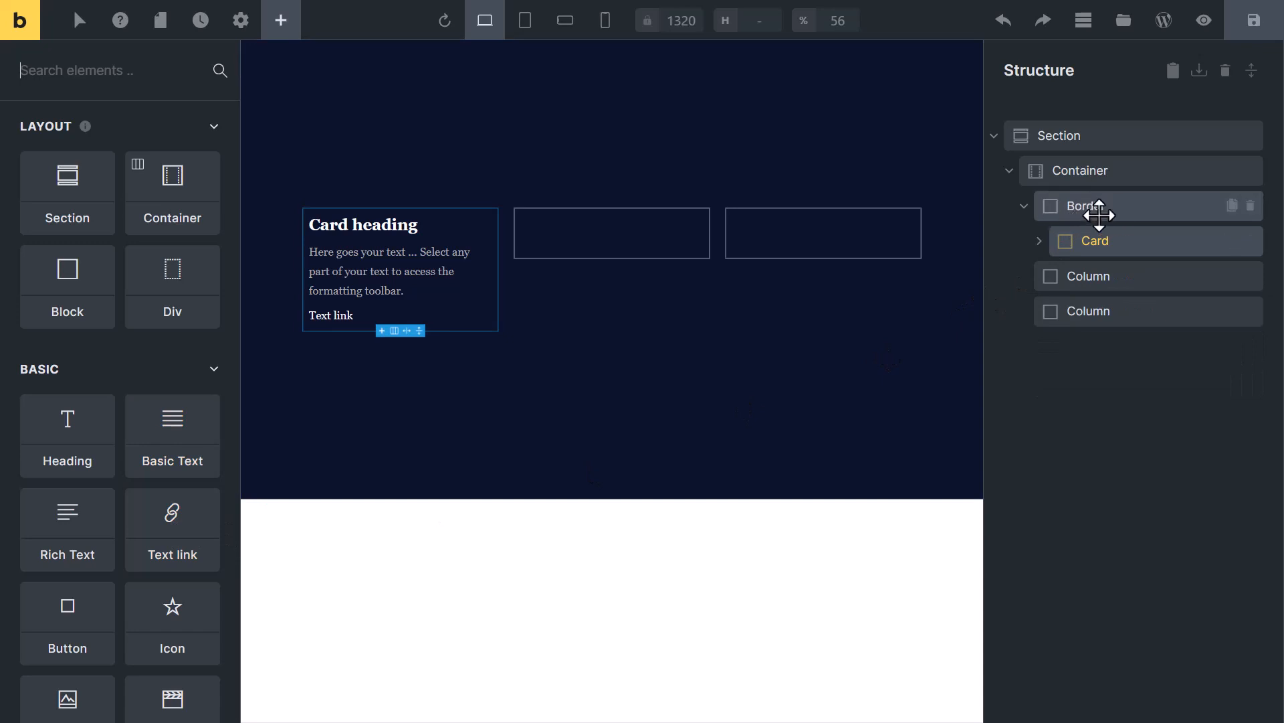
{"action": "left_click", "coordinate": [1083, 206]}
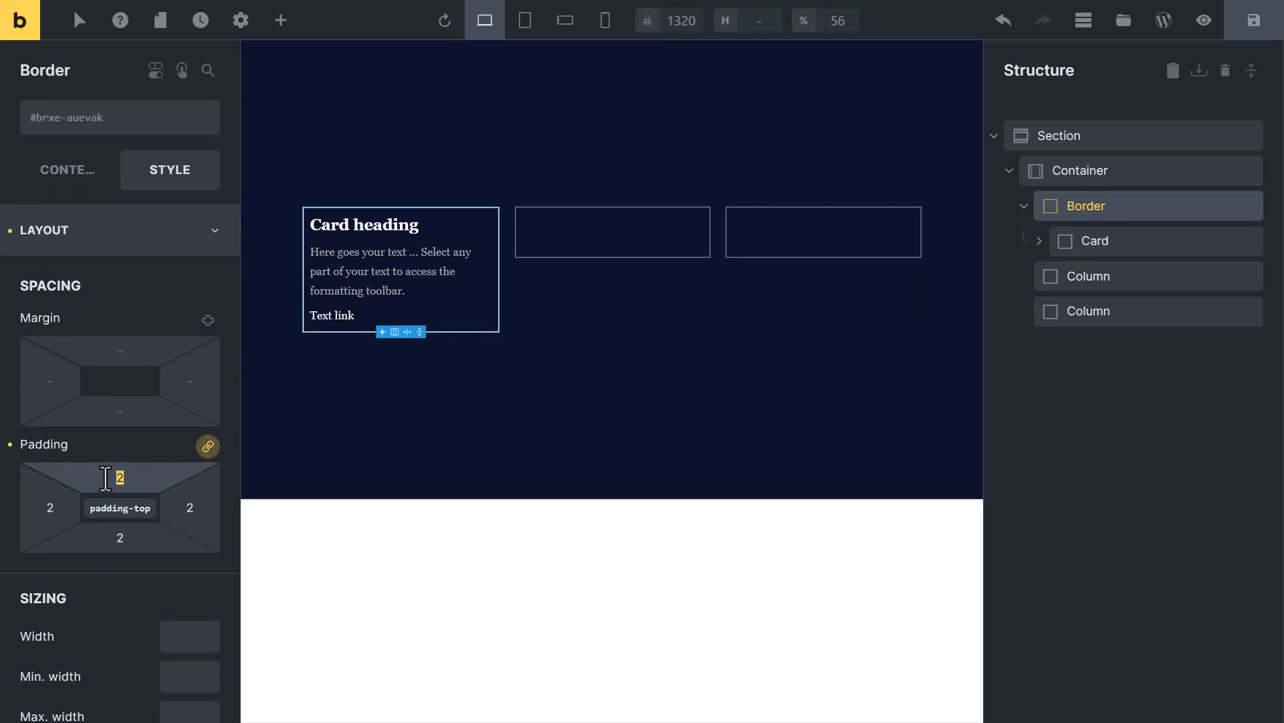
{"action": "type", "text": "9"}
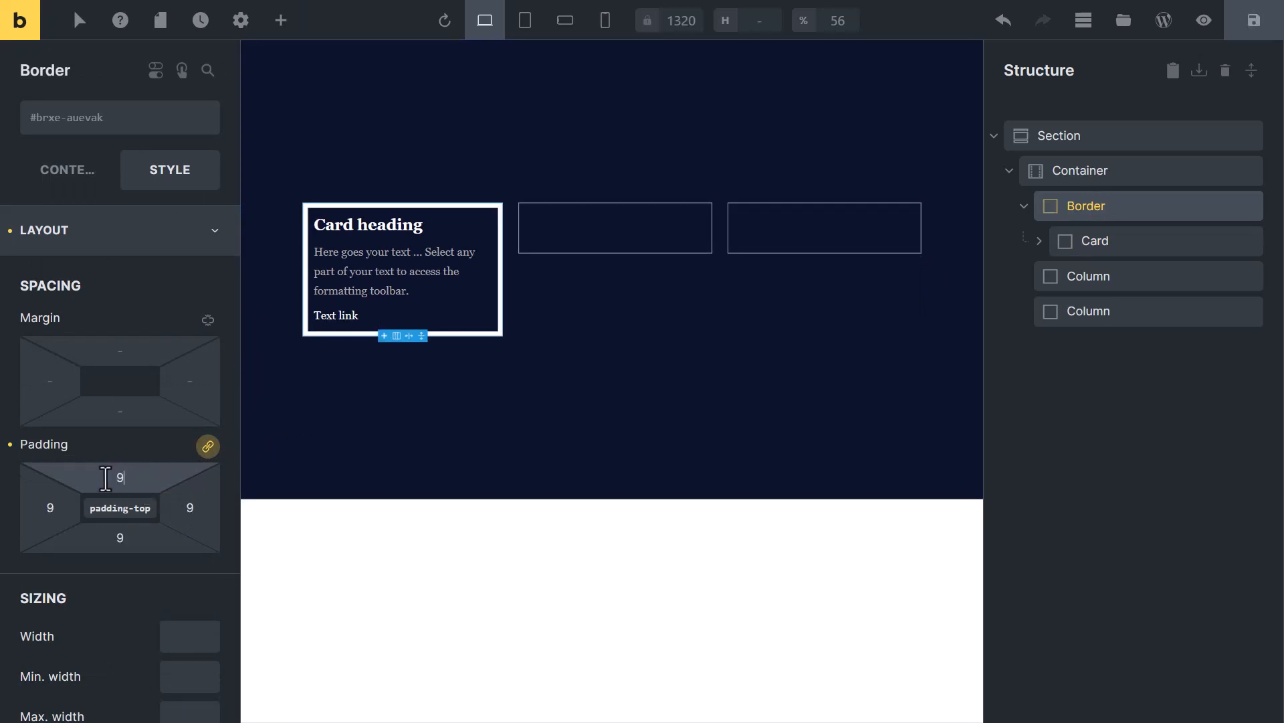
{"action": "key", "text": "Backspace"}
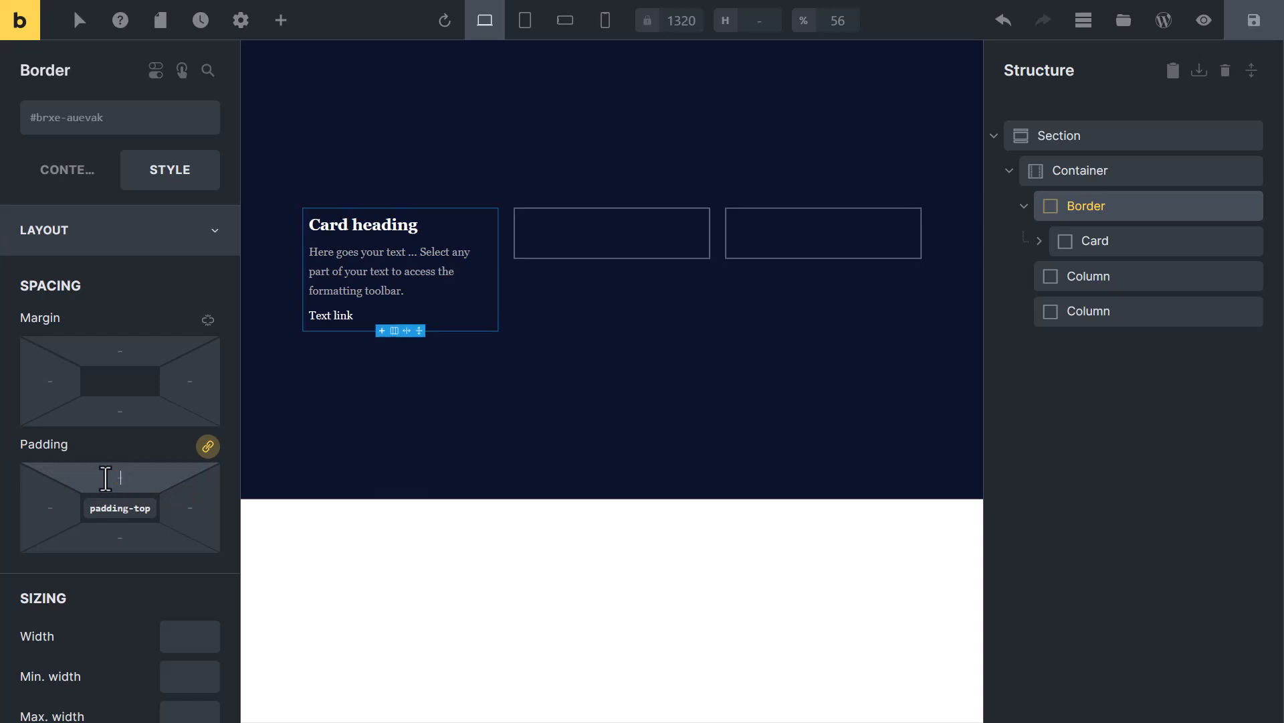
{"action": "left_click", "coordinate": [45, 230]}
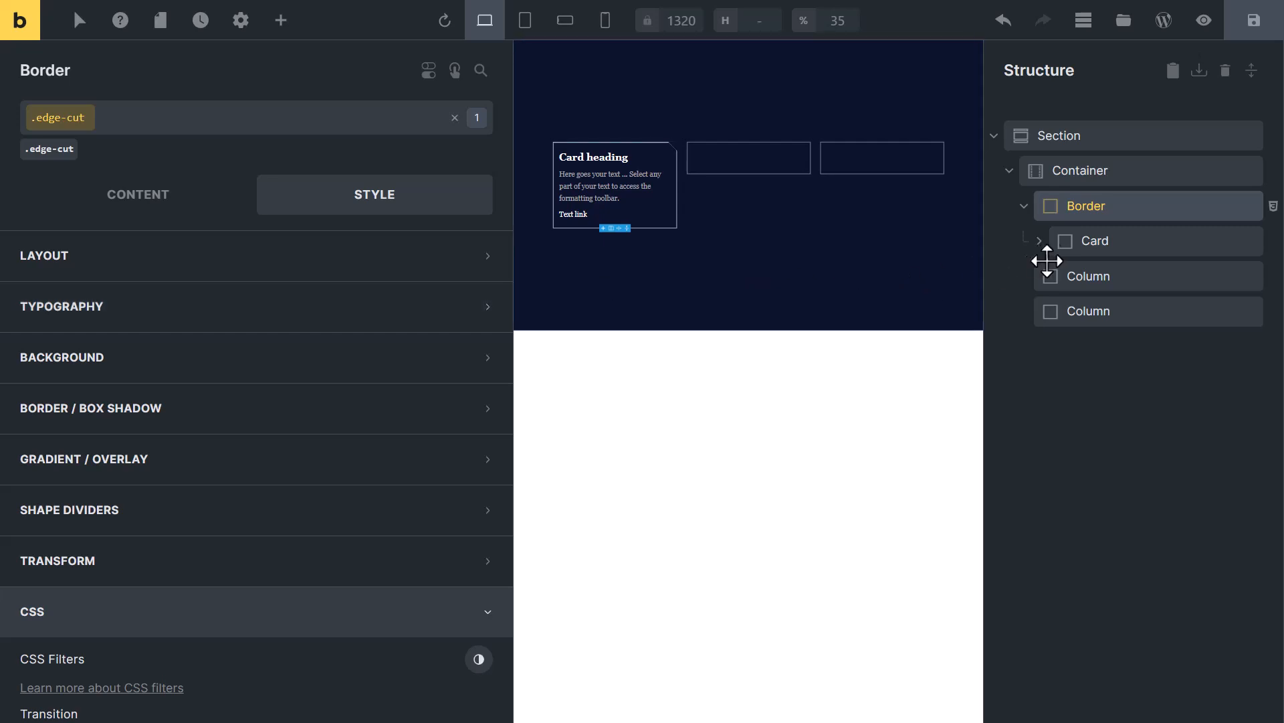
Give the Card inside Border the edge-cut class, then select the Border element
{"action": "left_click", "coordinate": [1095, 241]}
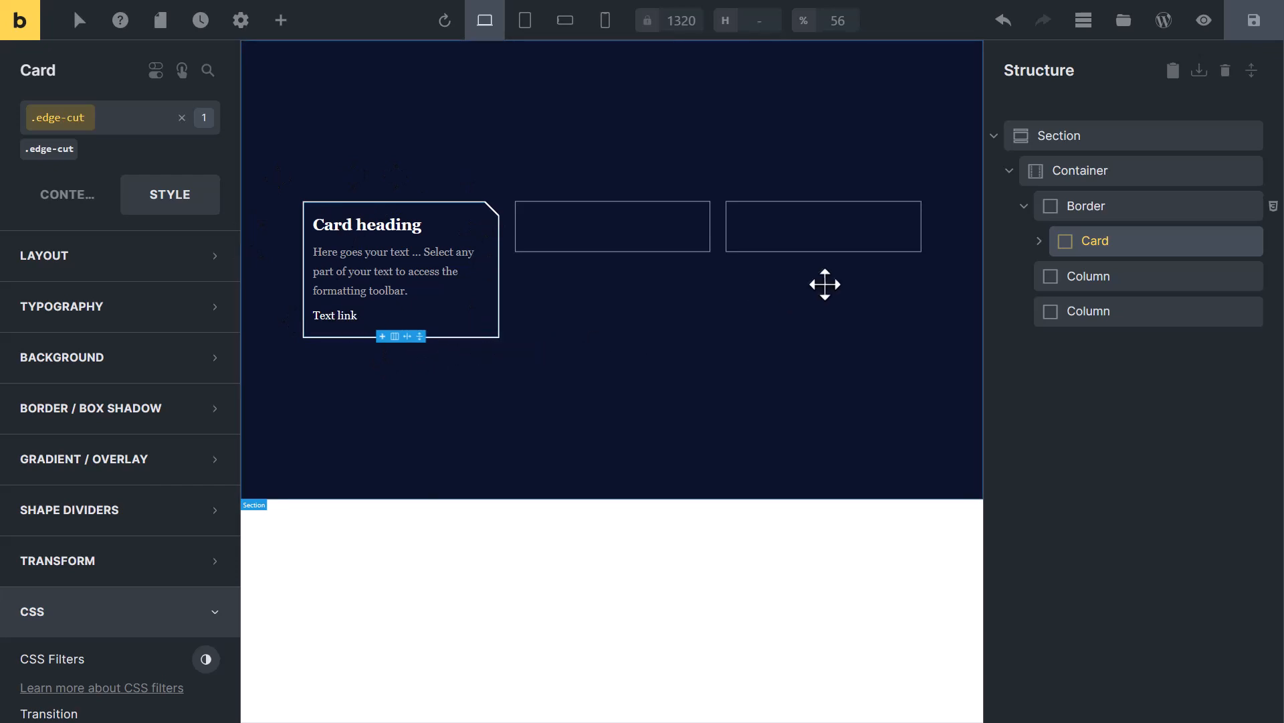
{"action": "left_click", "coordinate": [1086, 206]}
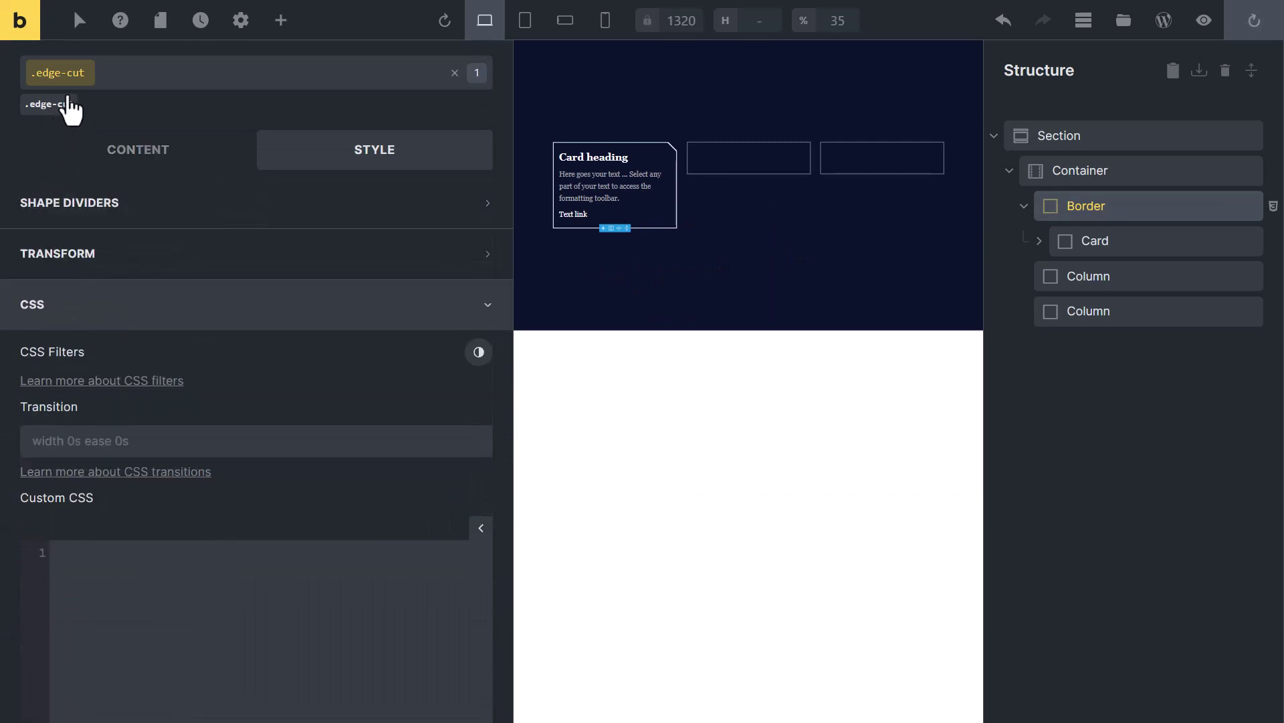
{"action": "mouse_move", "coordinate": [455, 73]}
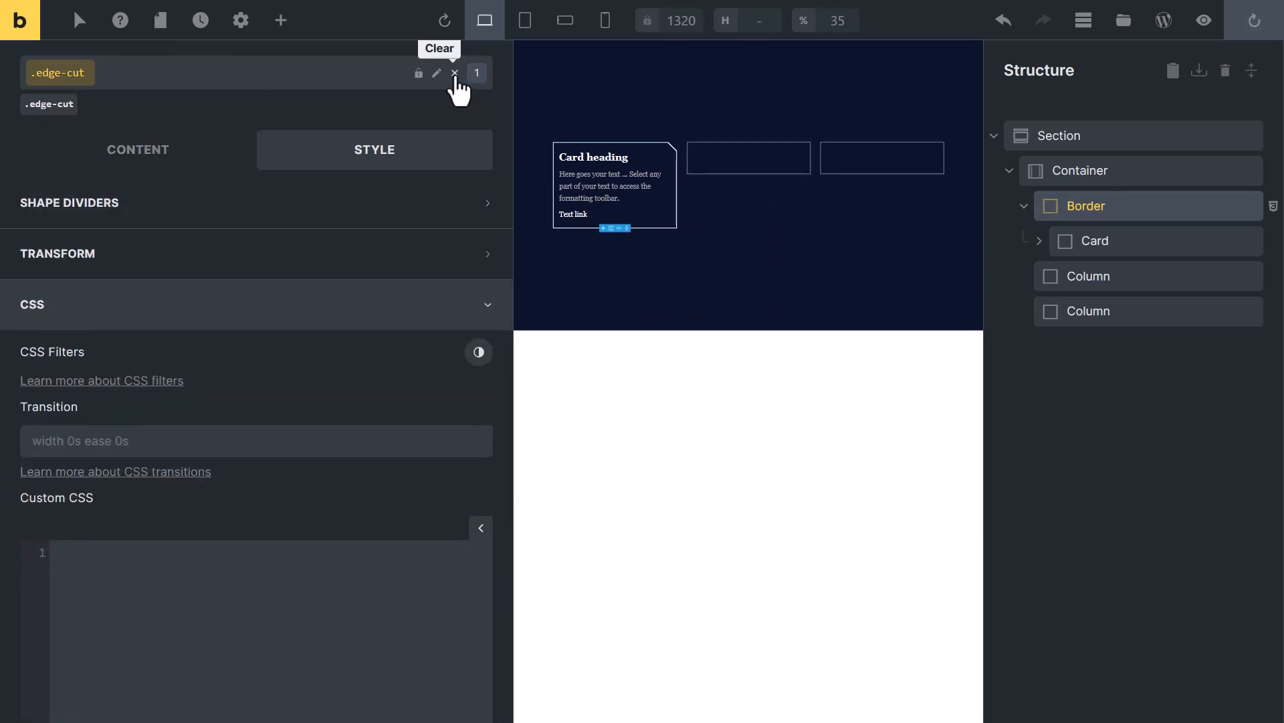
Clear the edge-cut class selector and select the 2.5rem corner cut in Border's custom CSS
{"action": "left_click", "coordinate": [455, 74]}
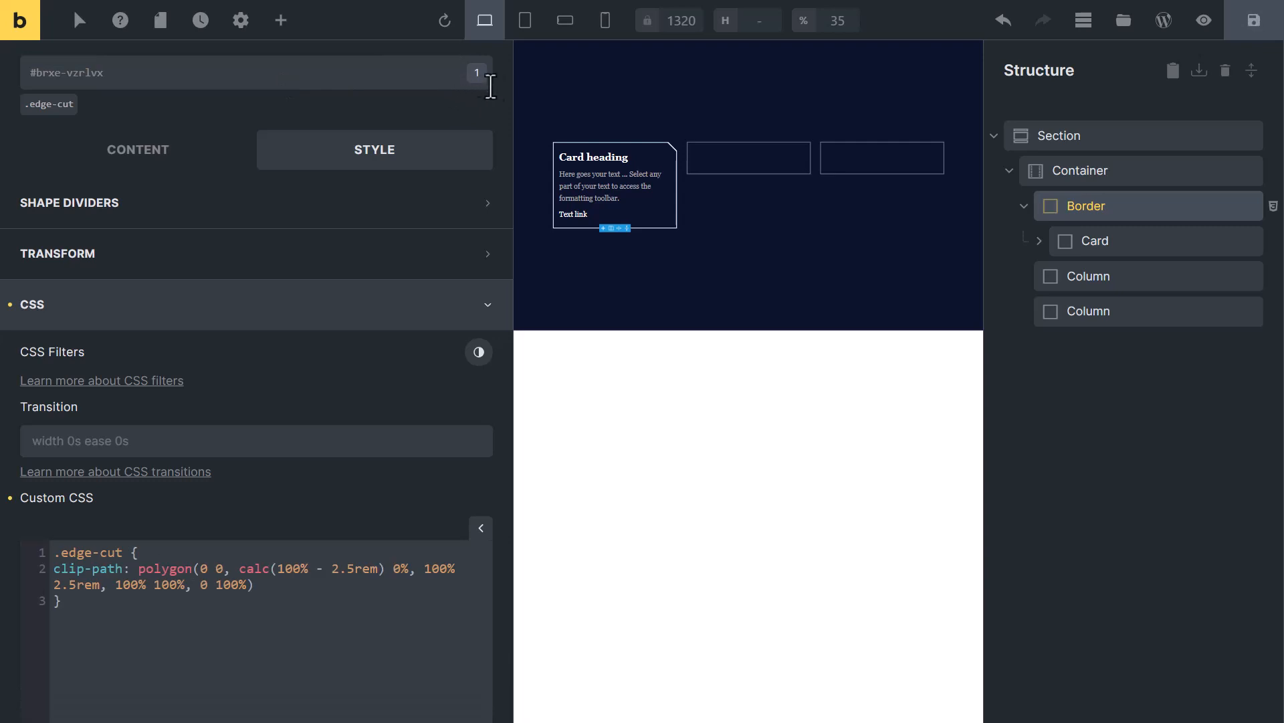
{"action": "mouse_move", "coordinate": [676, 153]}
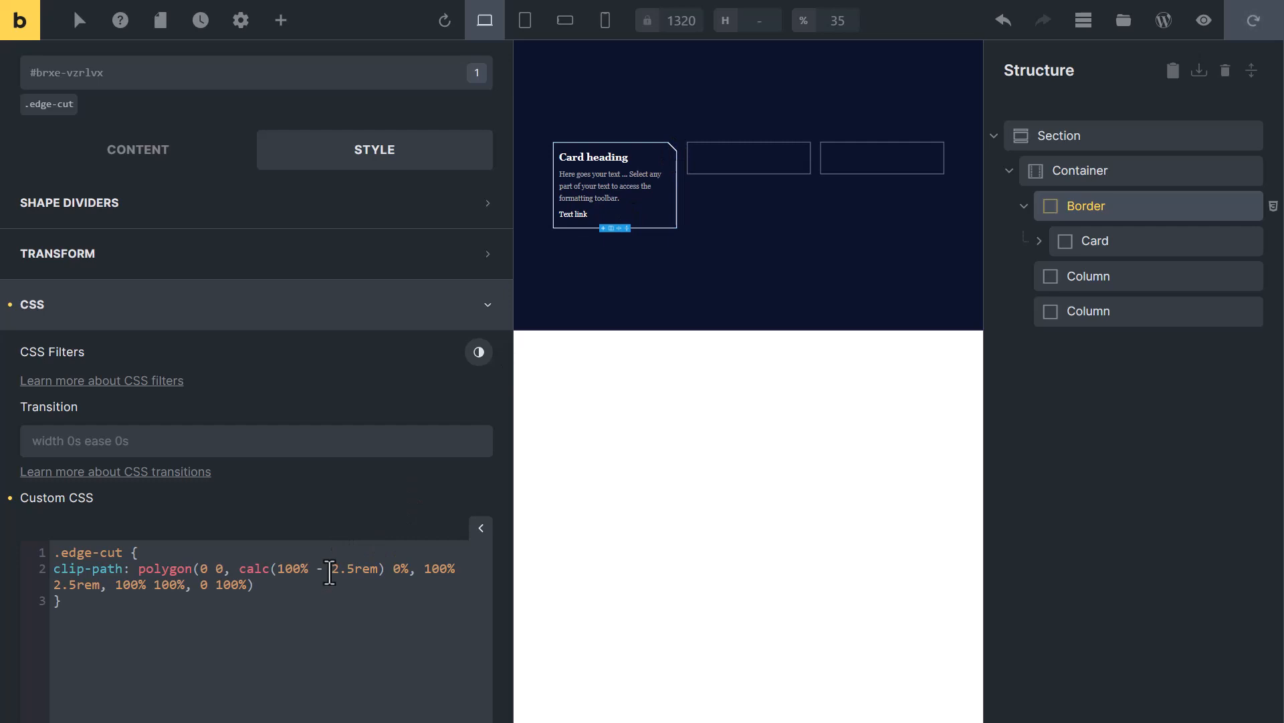
{"action": "double_click", "coordinate": [352, 569]}
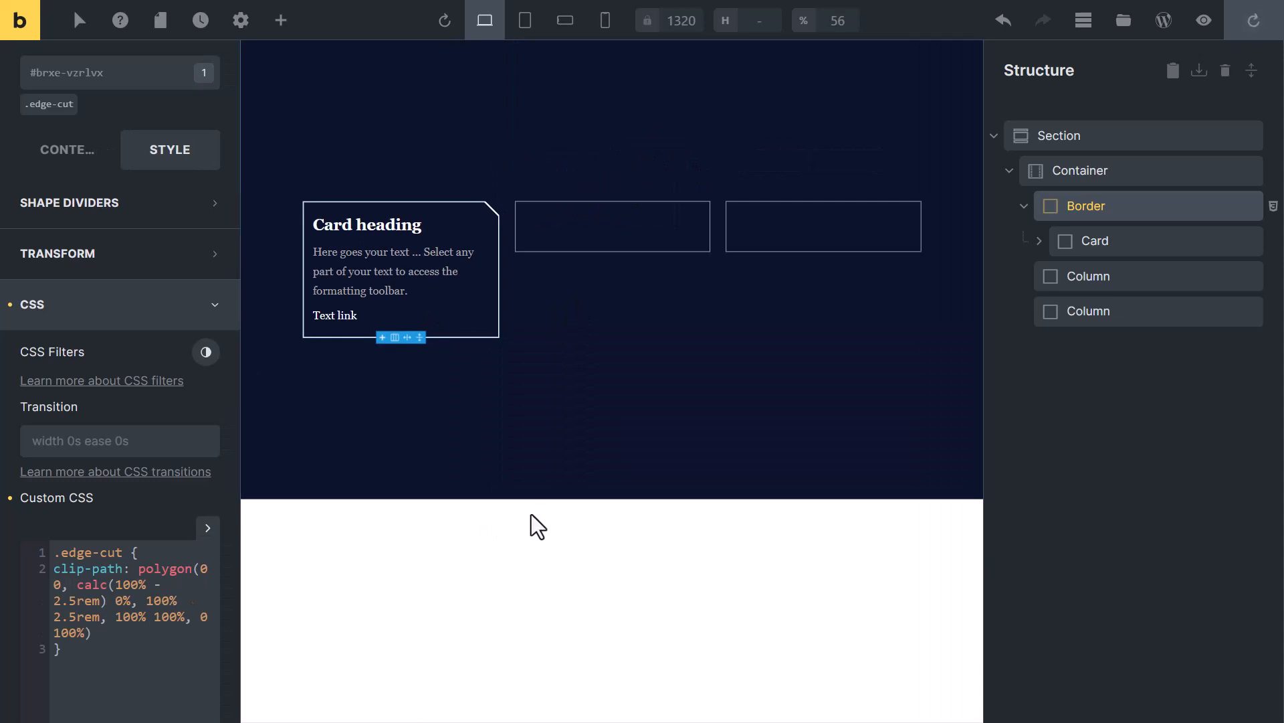
Duplicate the finished Border card into the other columns
{"action": "left_click", "coordinate": [1226, 206]}
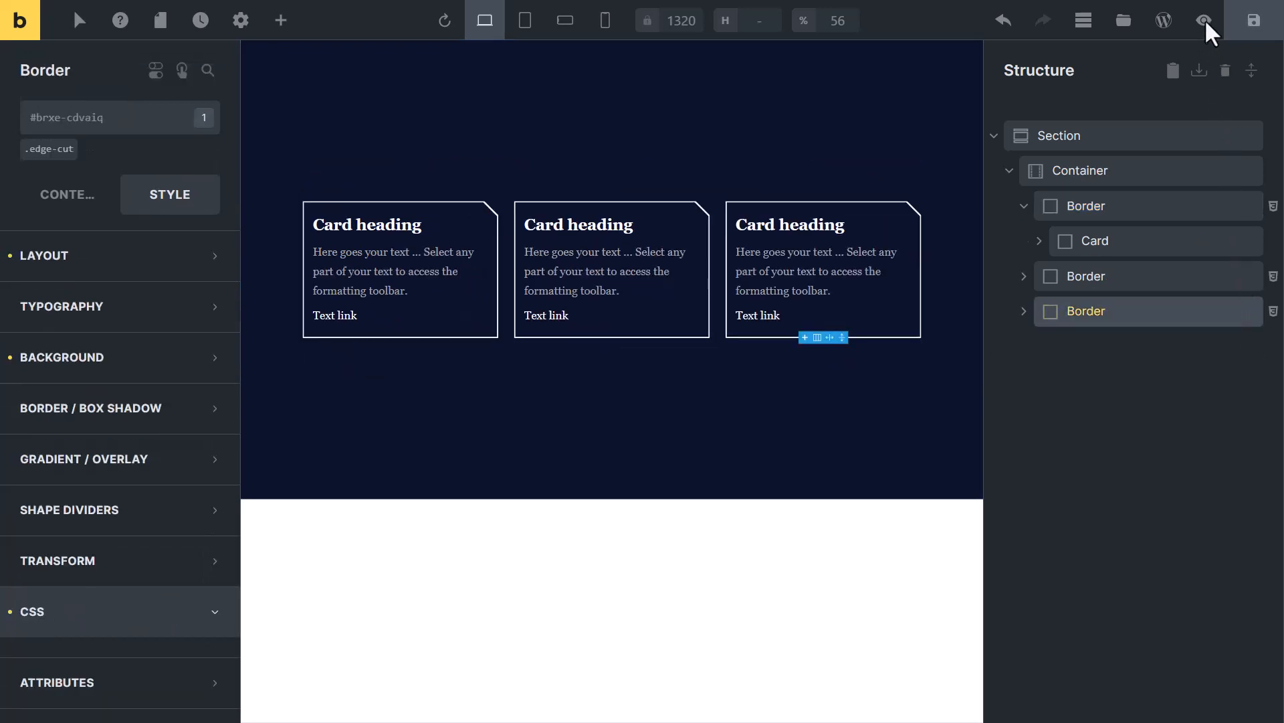
Open the live preview of the page from the toolbar eye icon
{"action": "left_click", "coordinate": [1204, 20]}
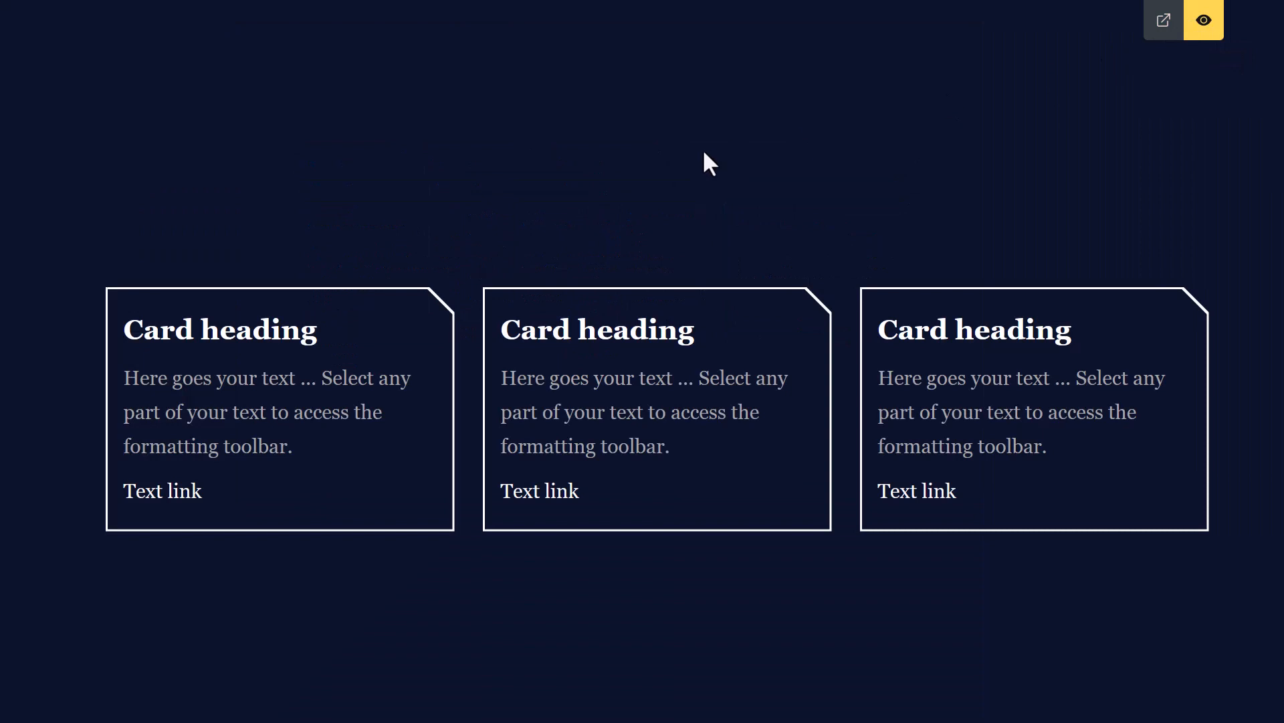
{"action": "mouse_move", "coordinate": [322, 328]}
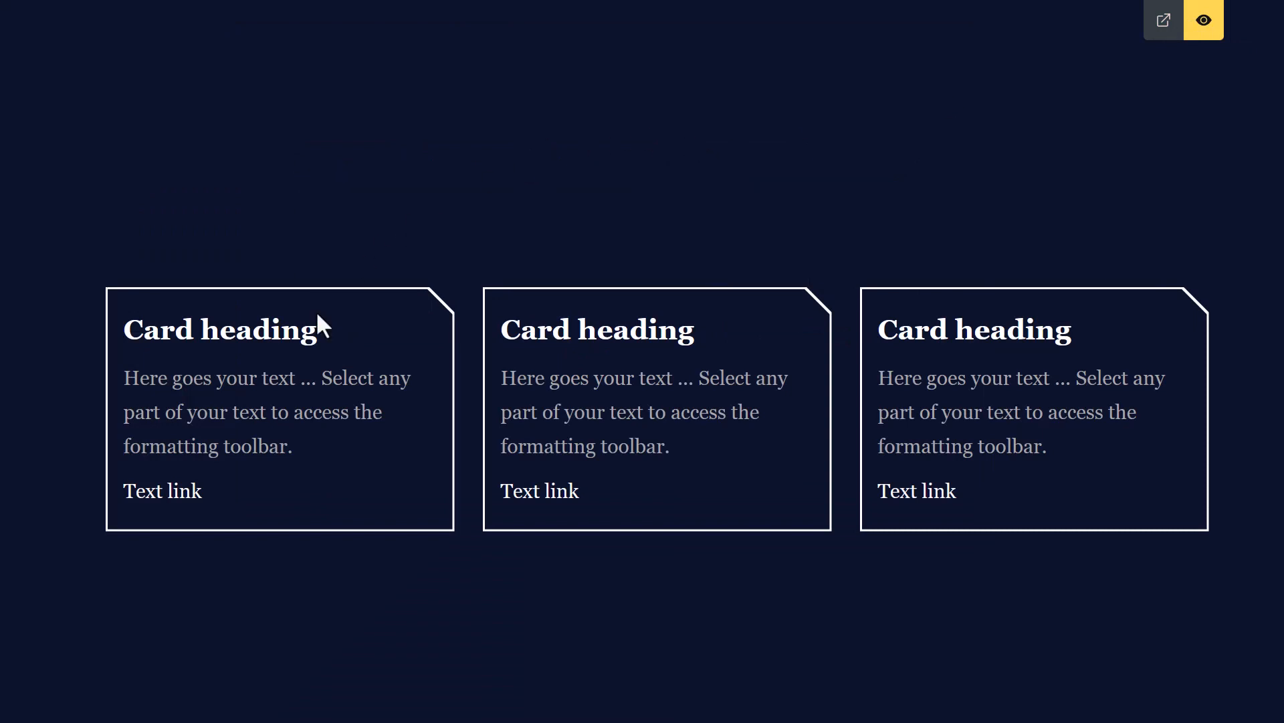
{"action": "mouse_move", "coordinate": [428, 313]}
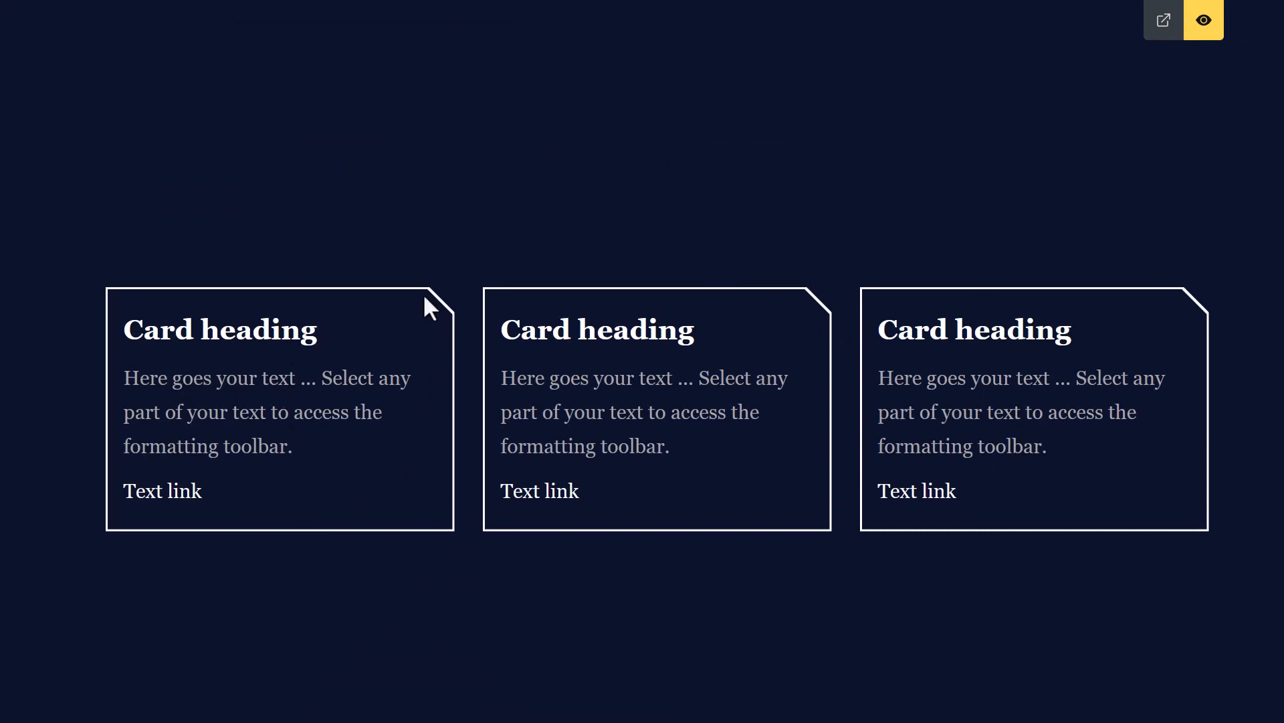